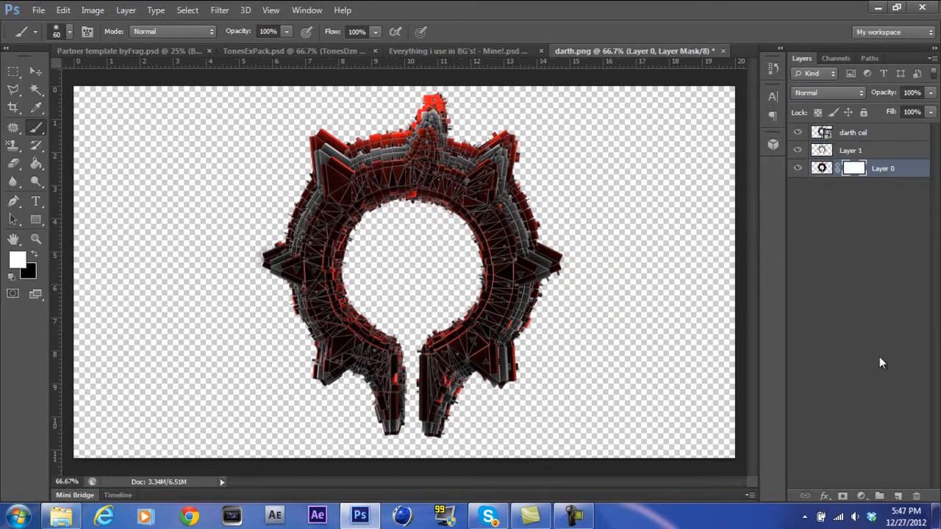
Stack Texture1 copies over the Darth logo, merge them, and preview a pack texture
click(294, 51)
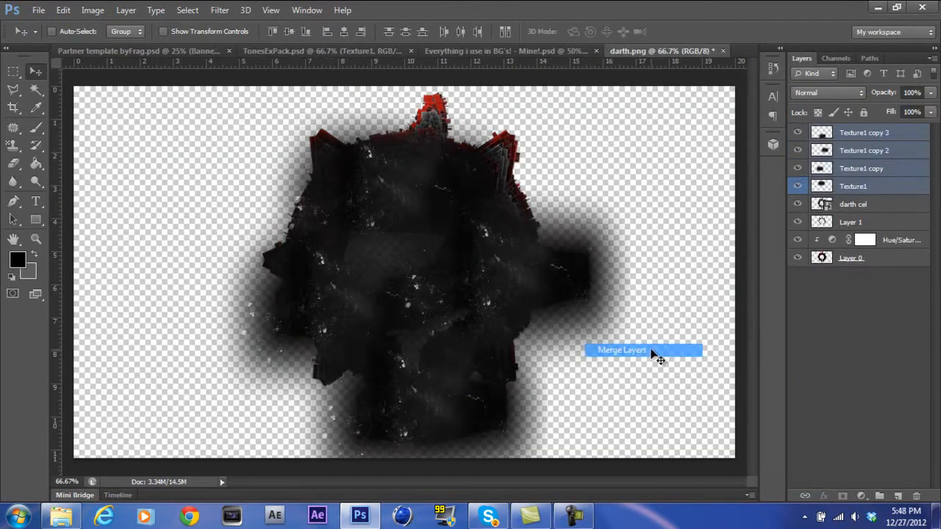
click(309, 51)
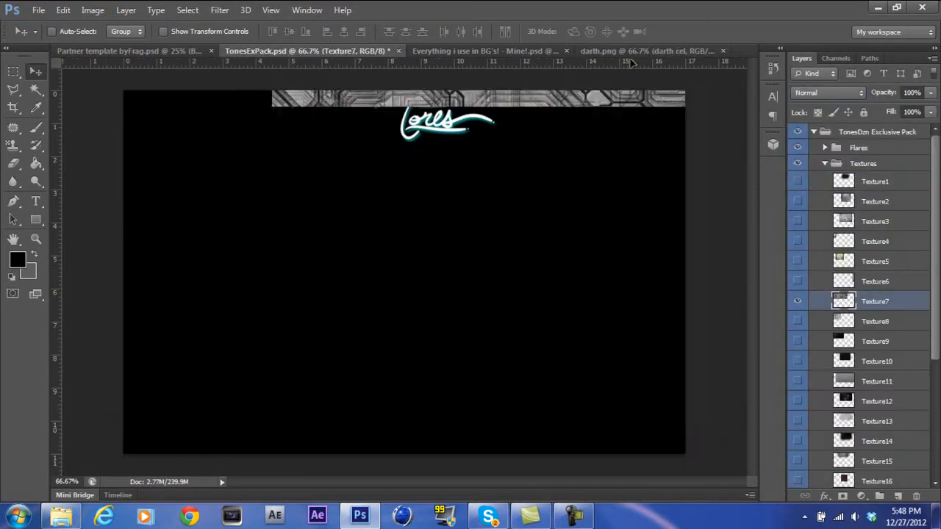
click(647, 51)
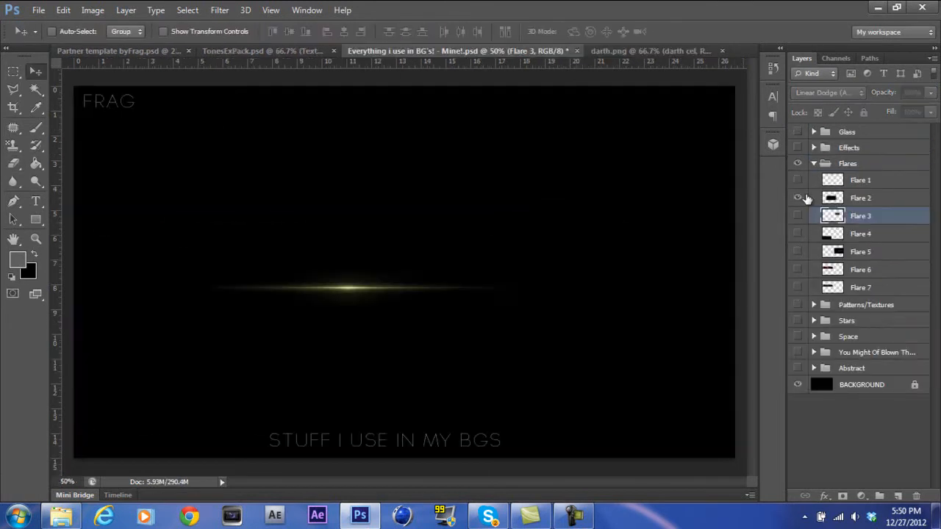
Duplicate Flare 2 around the ring and copy the flare layer's glow style
click(647, 51)
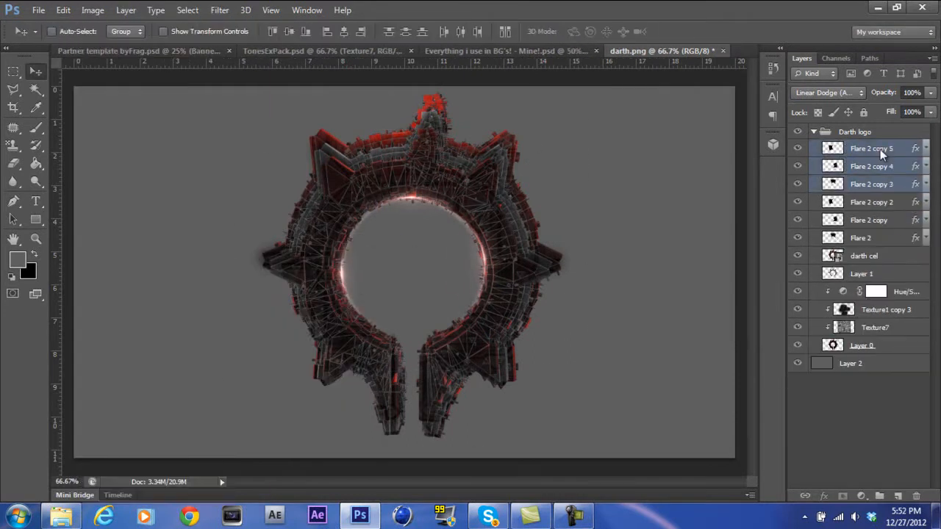
right_click(871, 148)
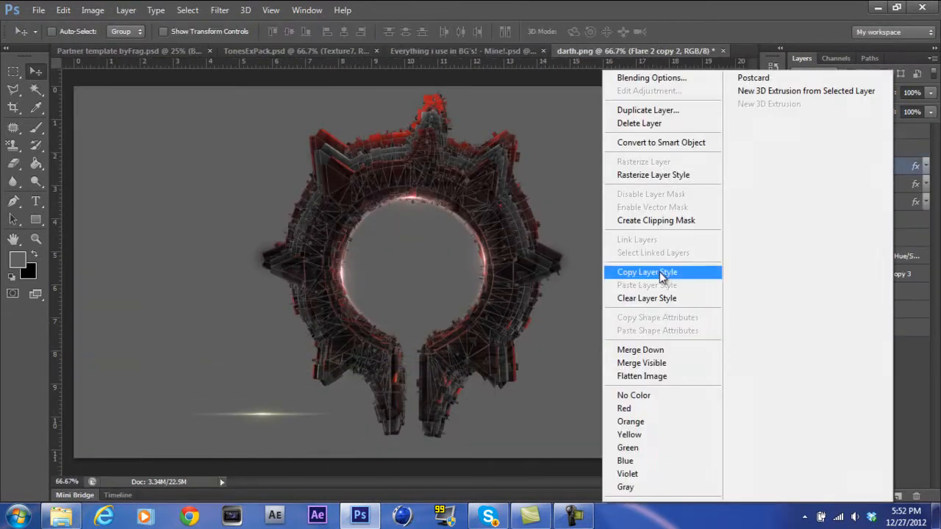
click(646, 272)
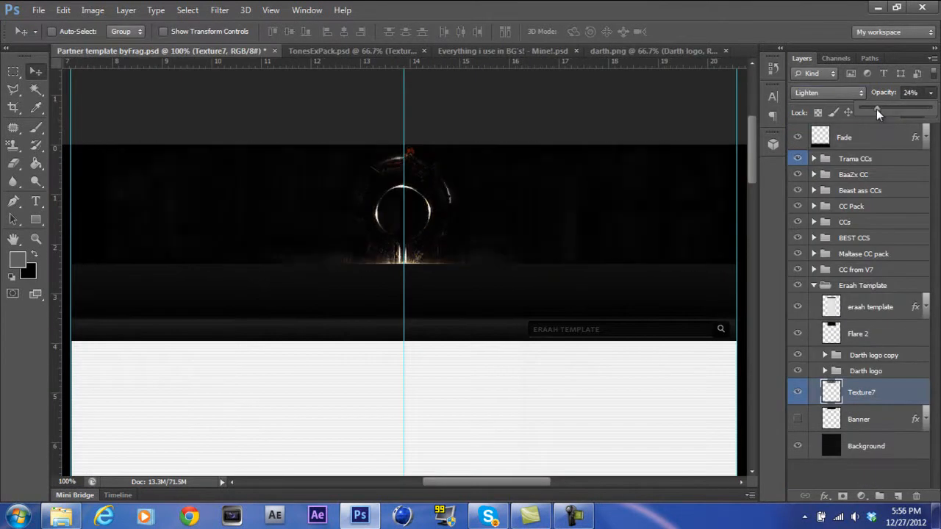
Set the texture to Lighten blend with low opacity, then preview a pack stock image
click(823, 92)
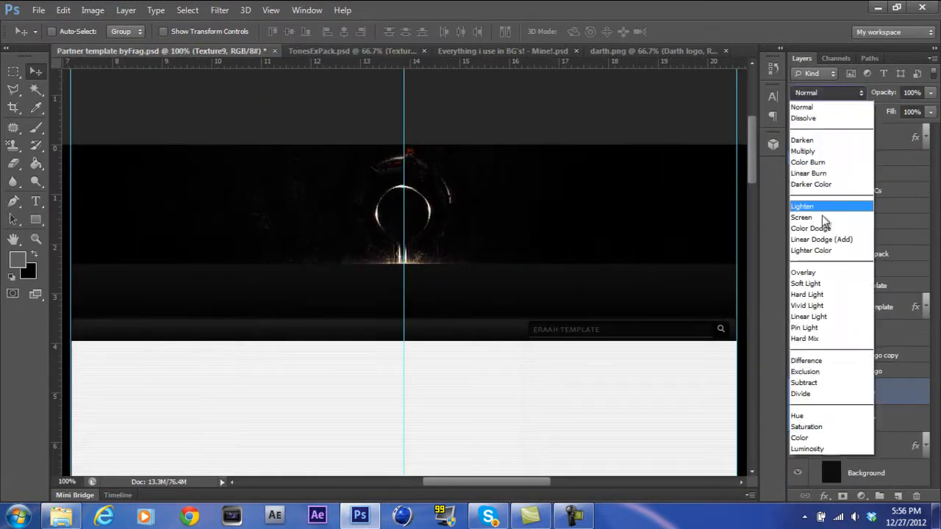
click(305, 51)
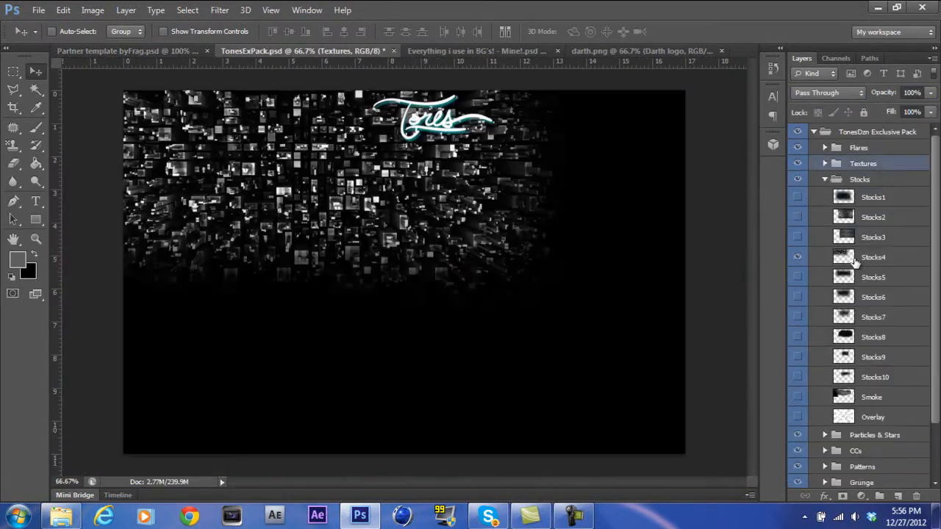
click(110, 51)
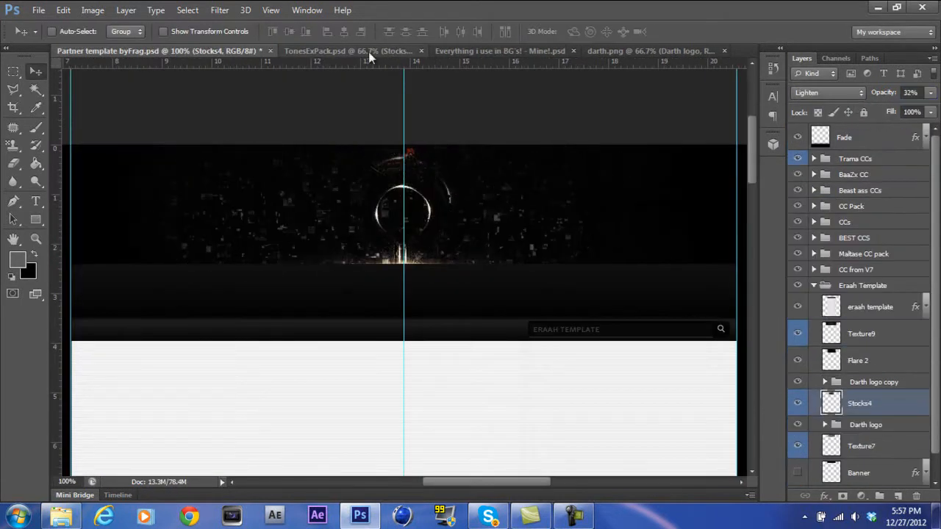
click(827, 91)
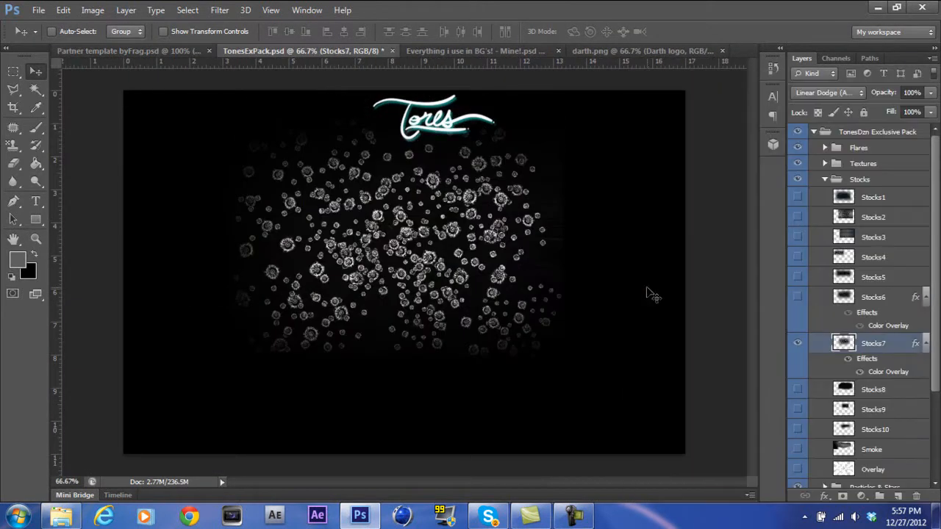
Position the stock particles around the ring and adjust the glass shards layer
click(125, 50)
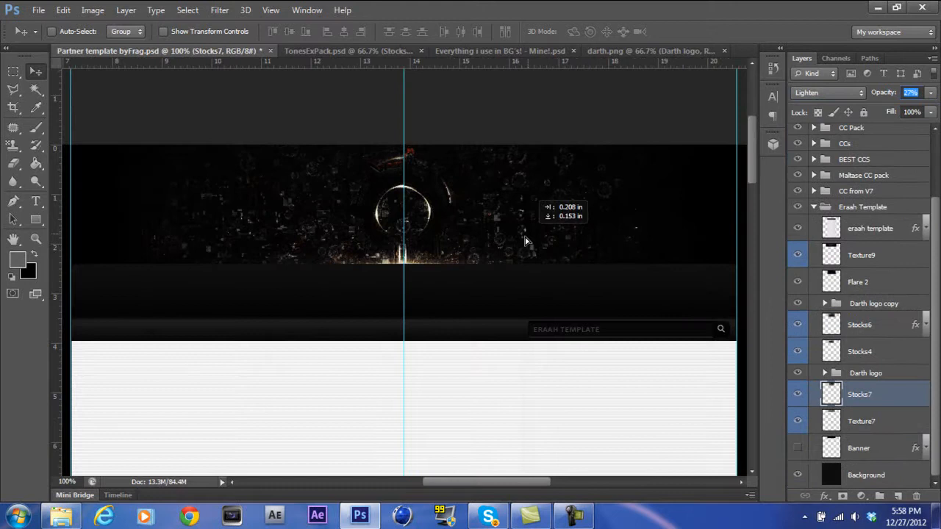
click(309, 50)
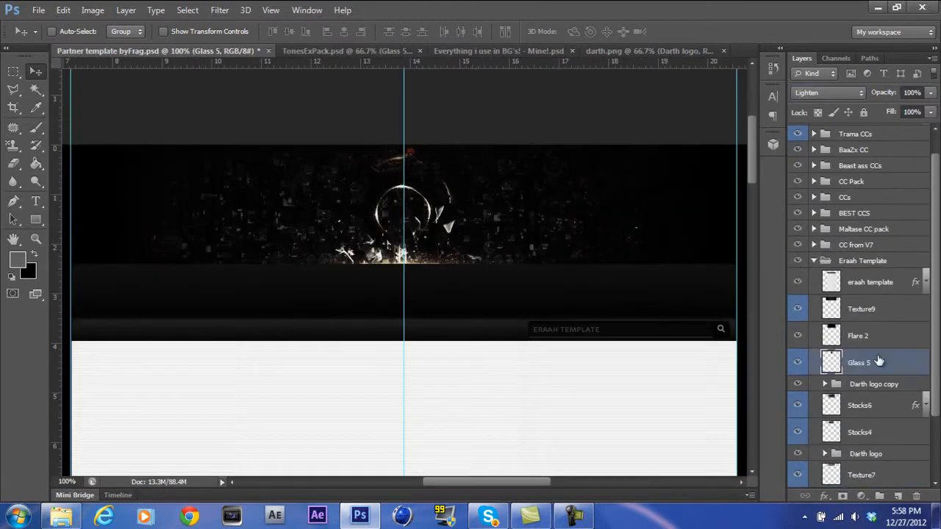
click(302, 50)
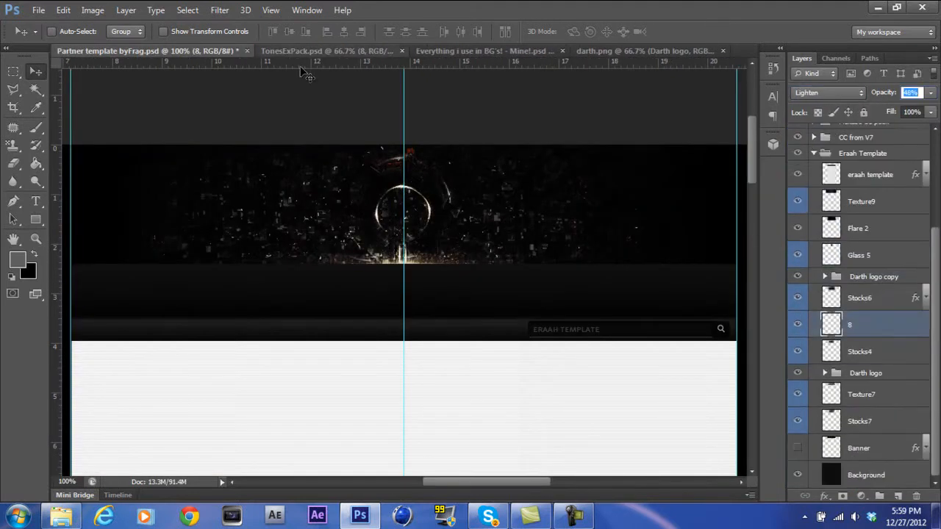
click(478, 51)
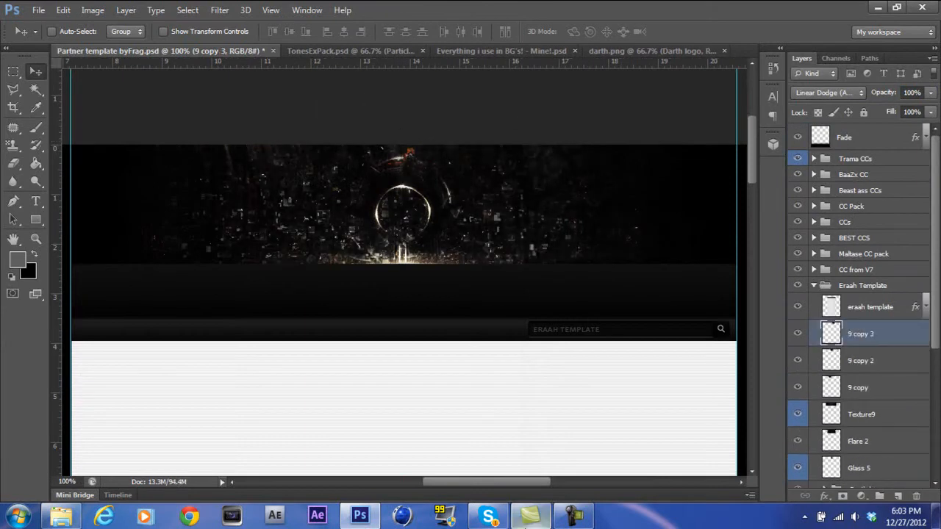
Duplicate layer 9 three times and preview Graph - Tech from TonesExPack's Digital folder
click(456, 50)
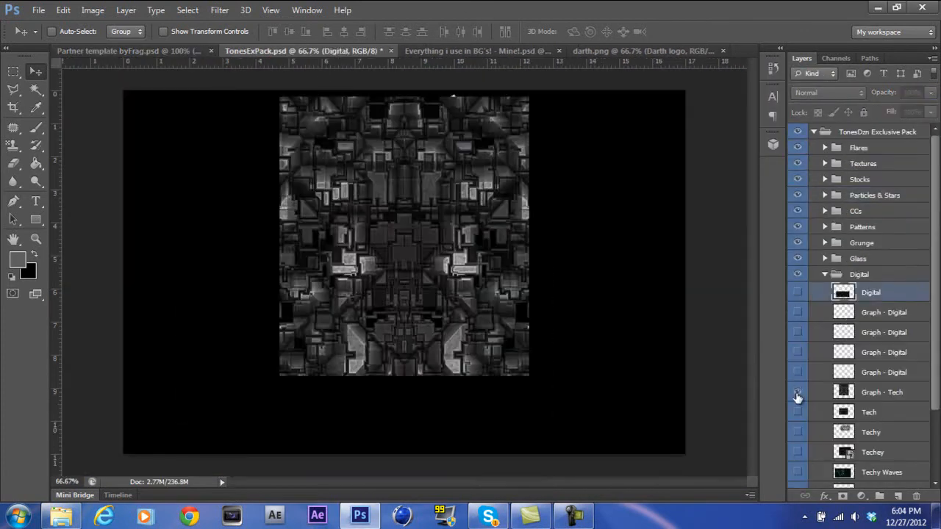
click(128, 51)
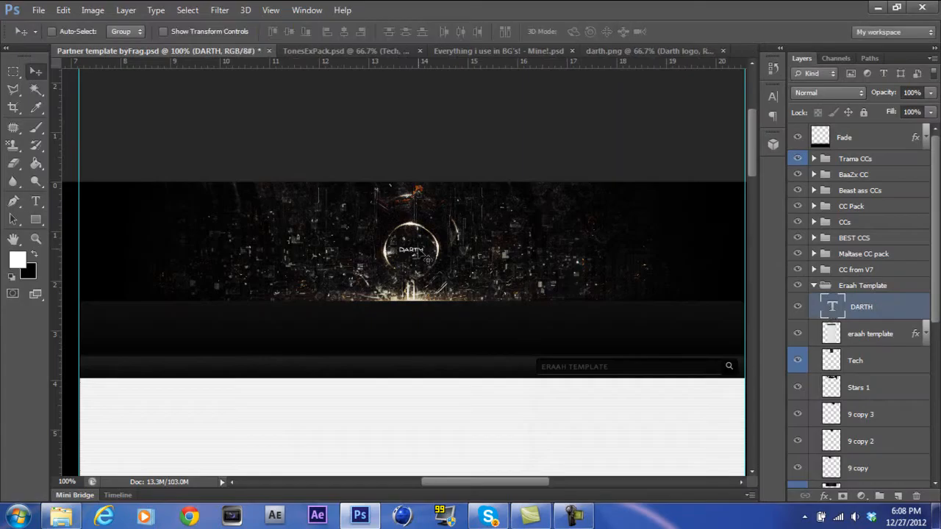
Add DARTH text, duplicate the Darth logo groups, and place a nebula stock from Lightings
click(487, 515)
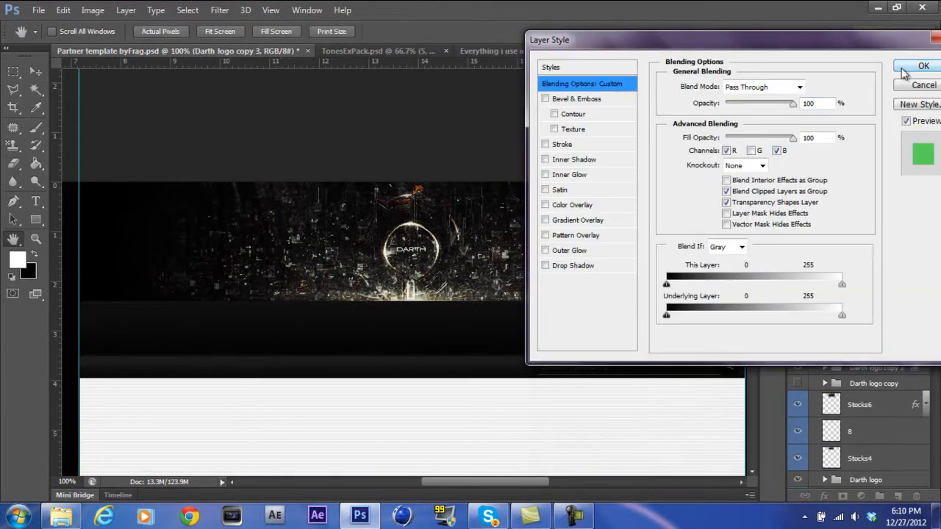
click(924, 65)
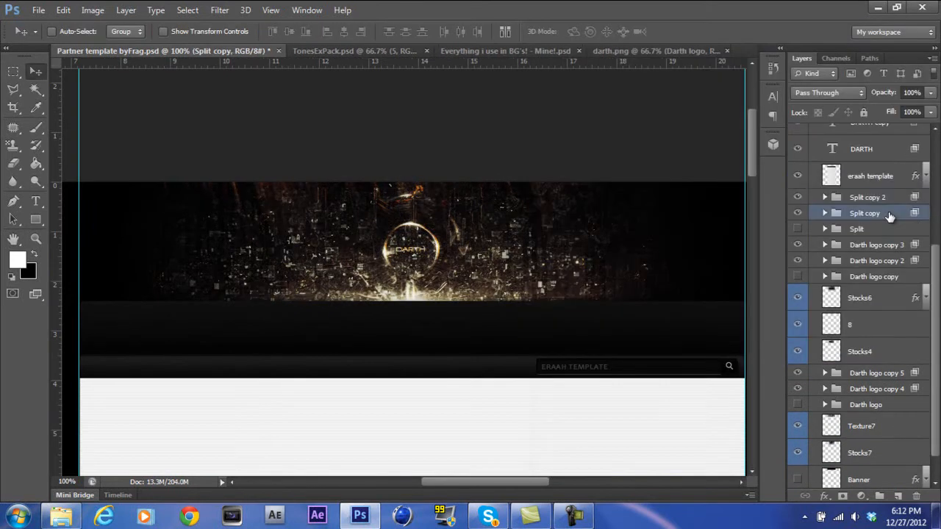
click(868, 197)
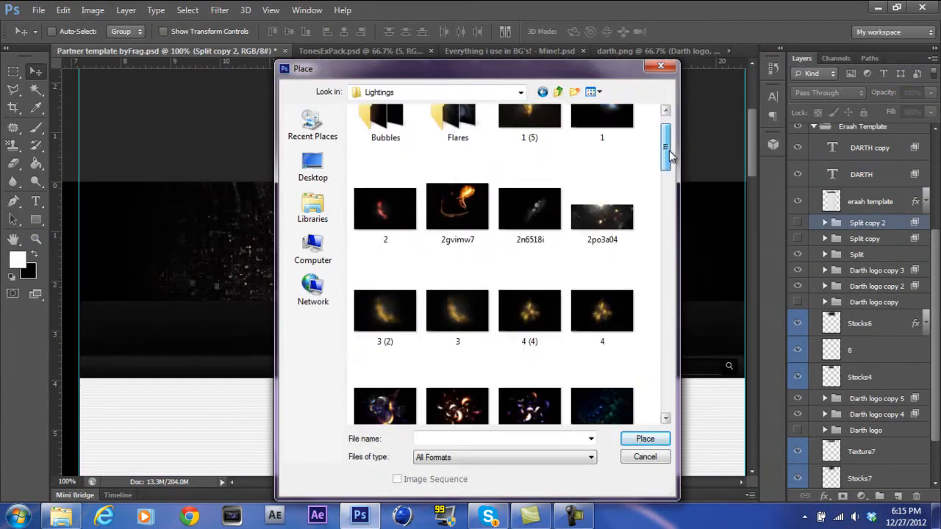
click(644, 439)
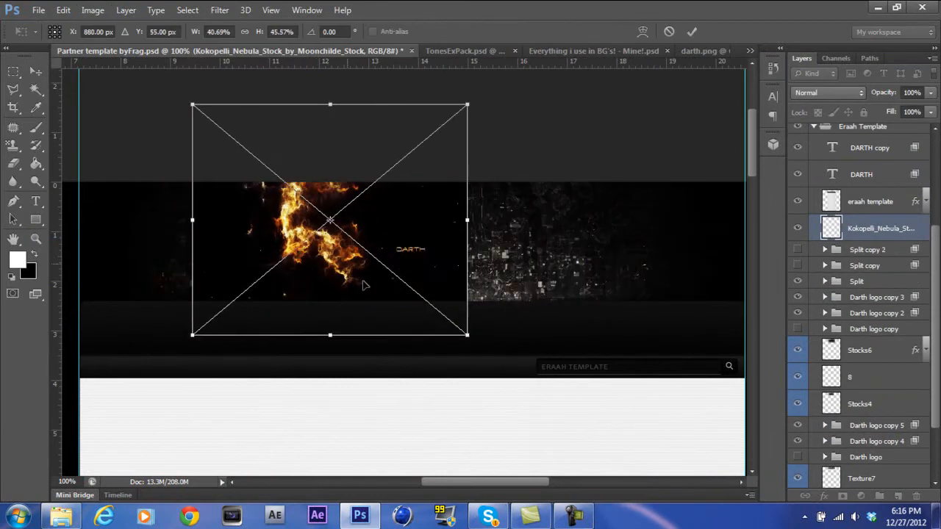